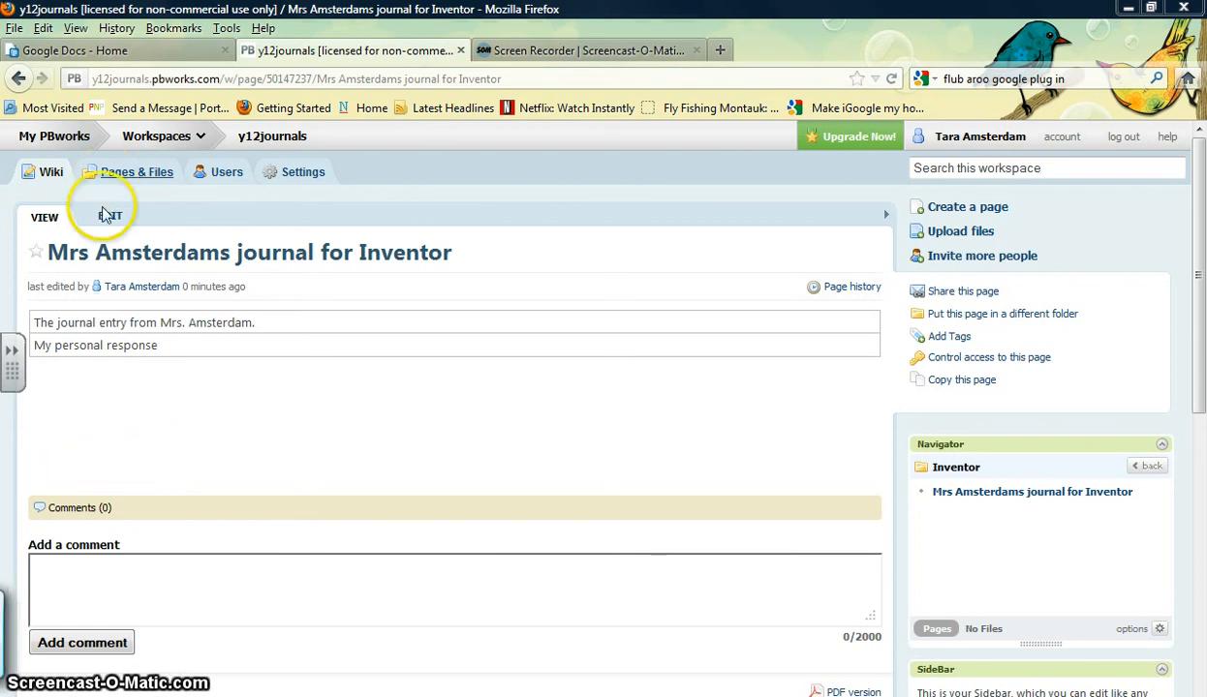
# Switch the 'Mrs Amsterdams journal for Inventor' page into edit mode.
pyautogui.click(110, 217)
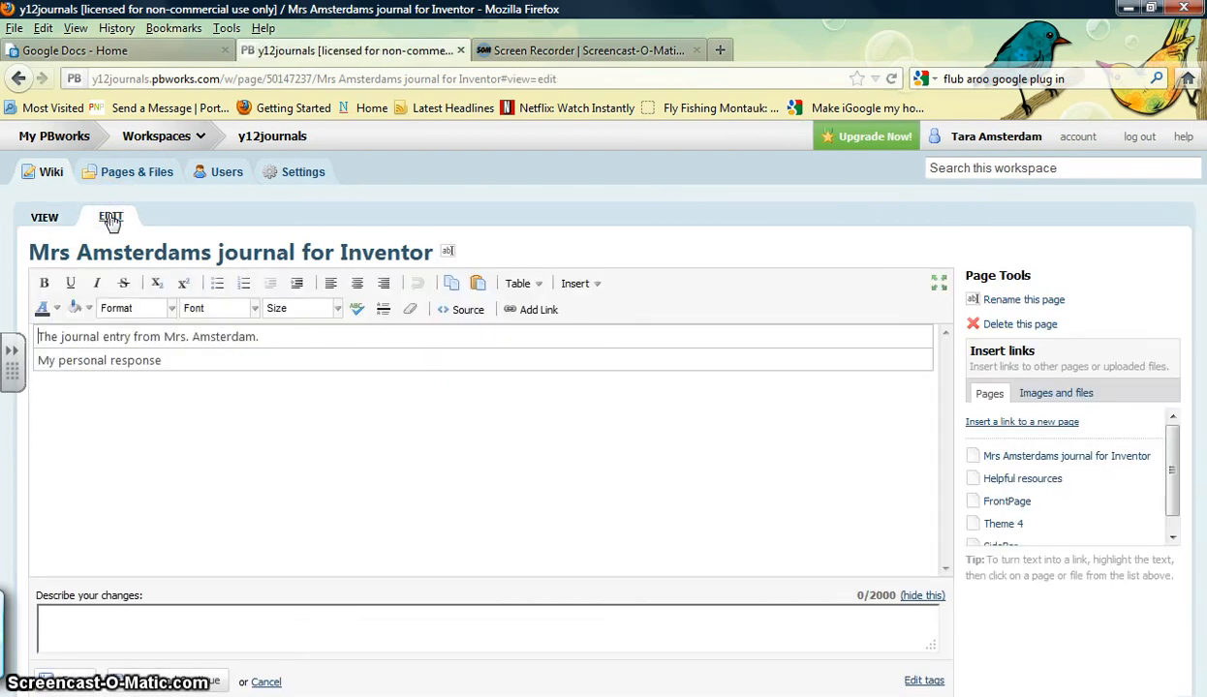
pyautogui.moveTo(250, 336)
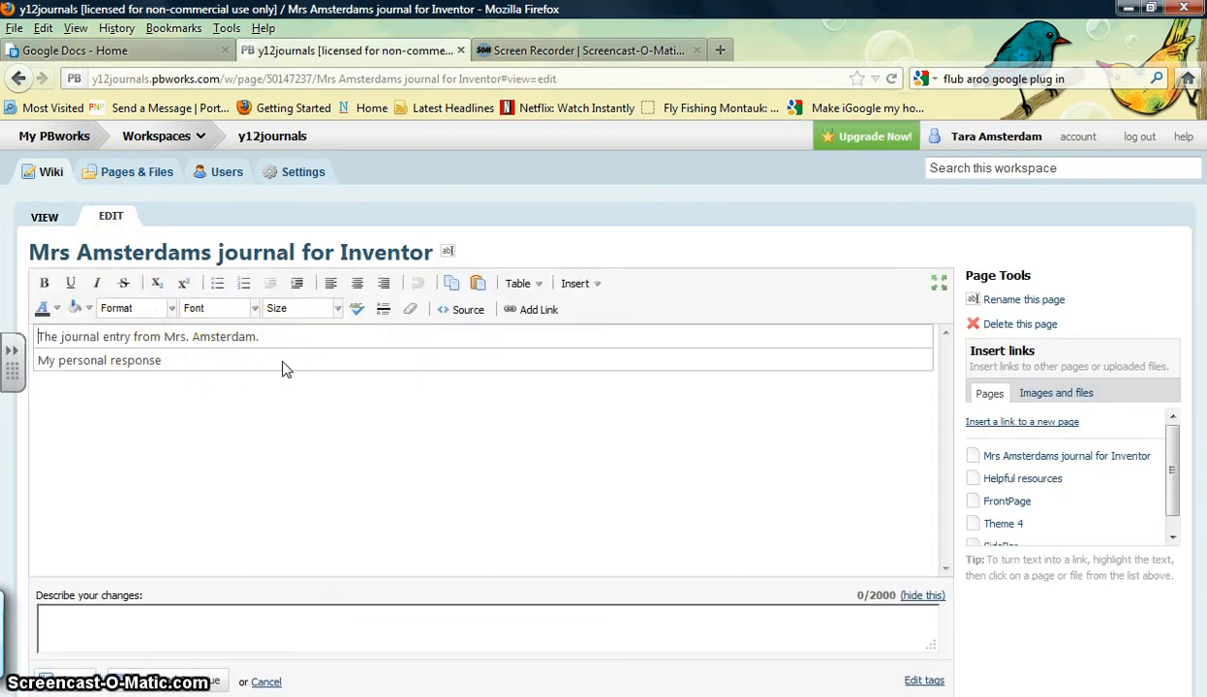
pyautogui.moveTo(135, 386)
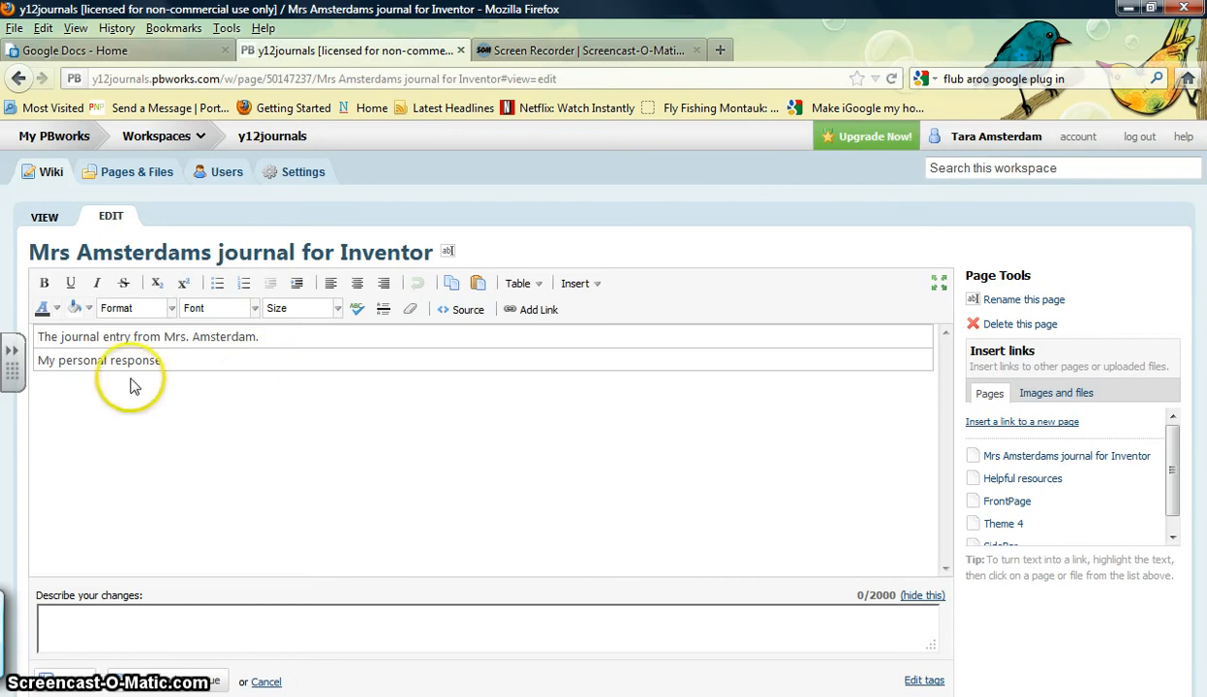
pyautogui.moveTo(518, 295)
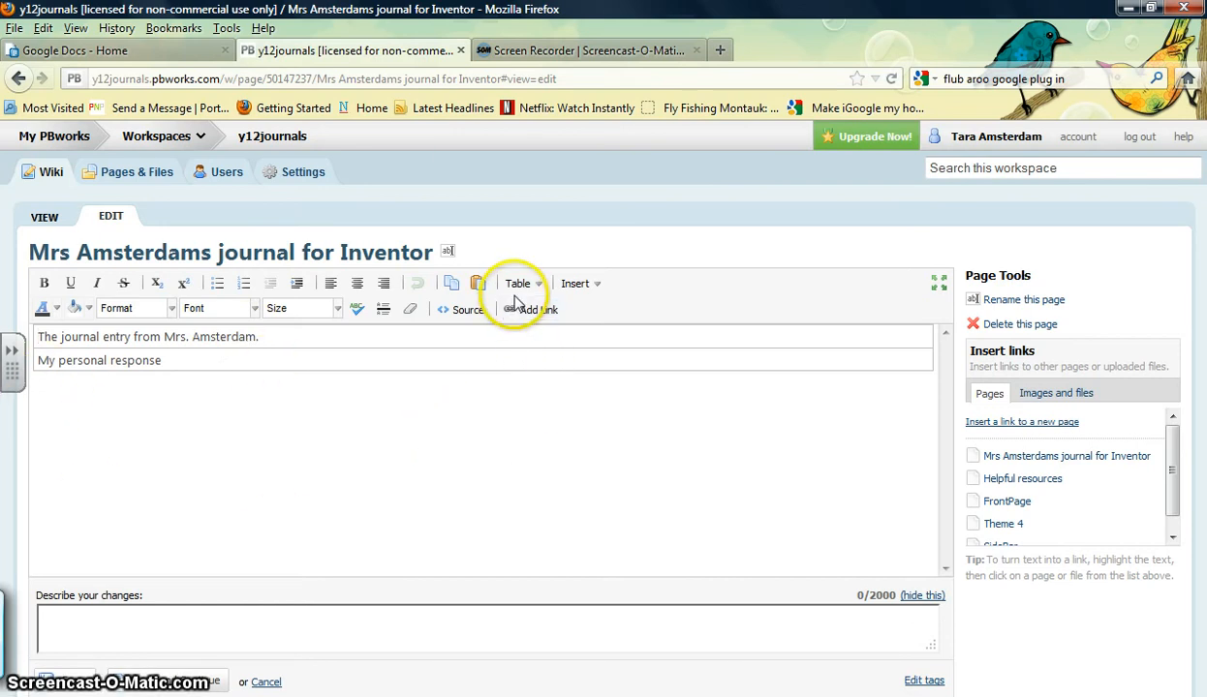
pyautogui.moveTo(295, 366)
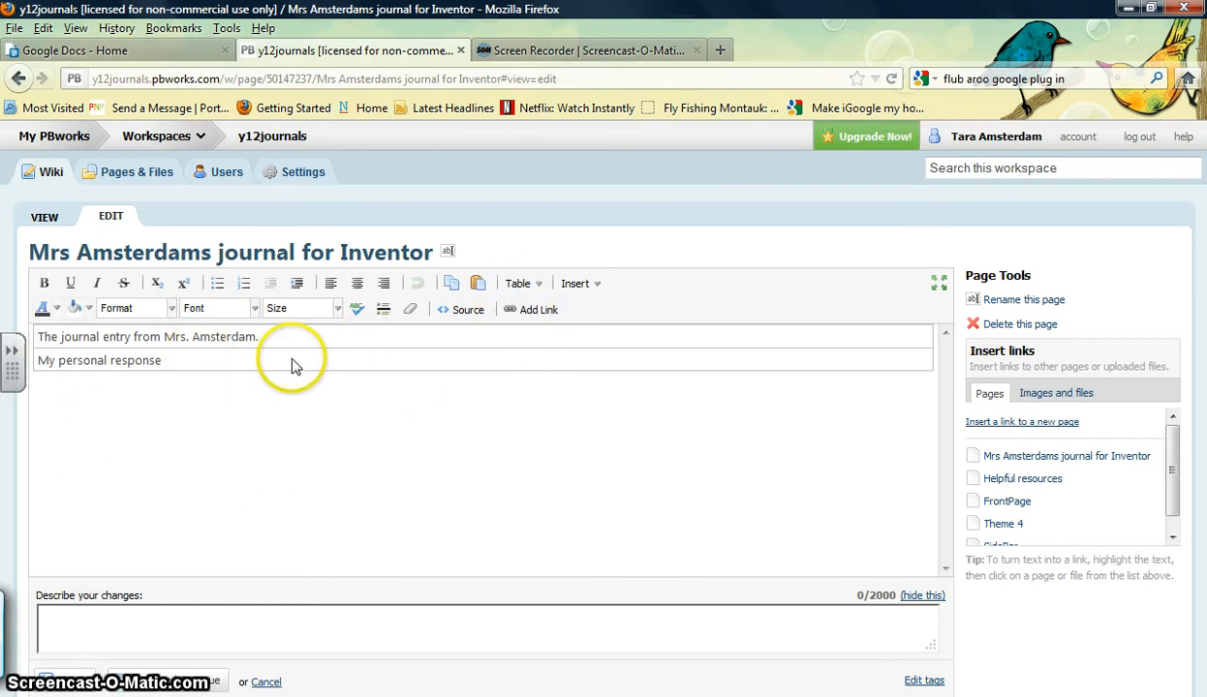
pyautogui.moveTo(220, 375)
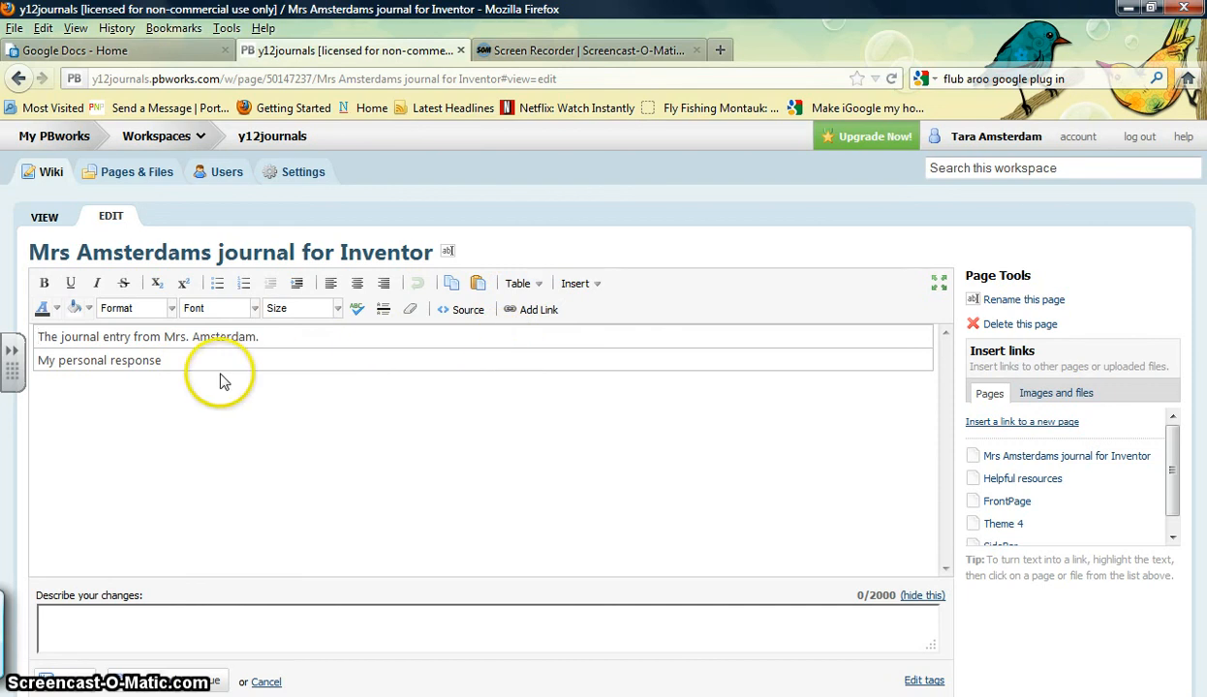
pyautogui.moveTo(179, 370)
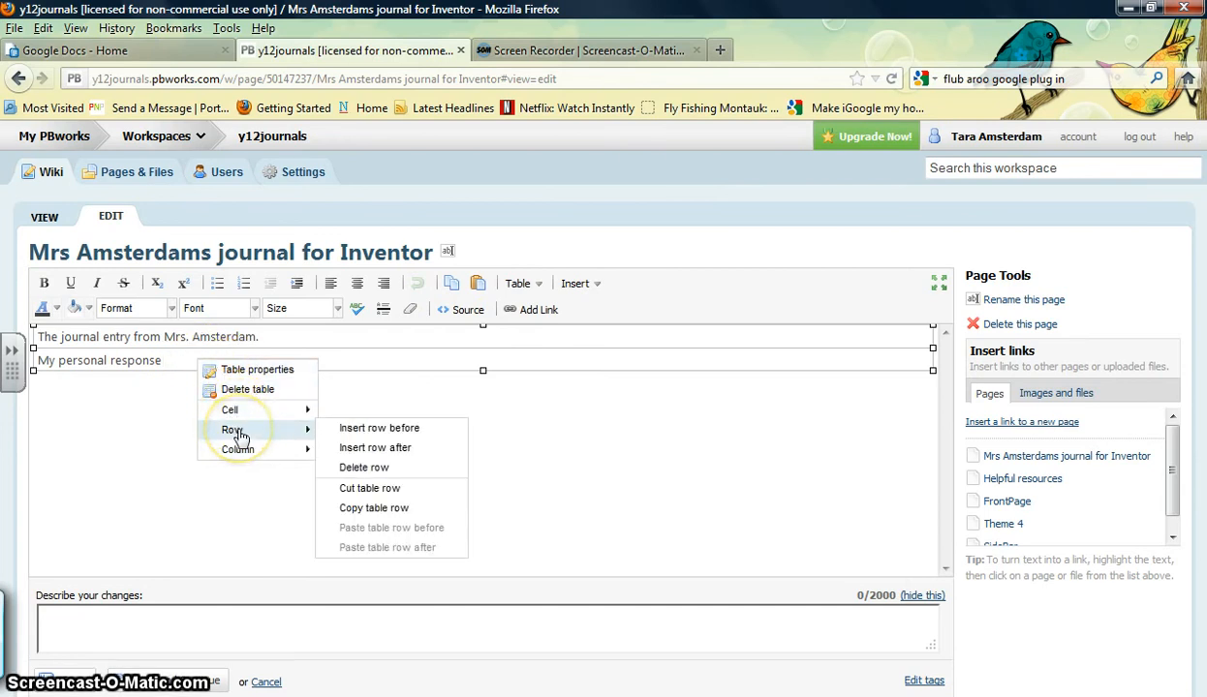
pyautogui.moveTo(233, 430)
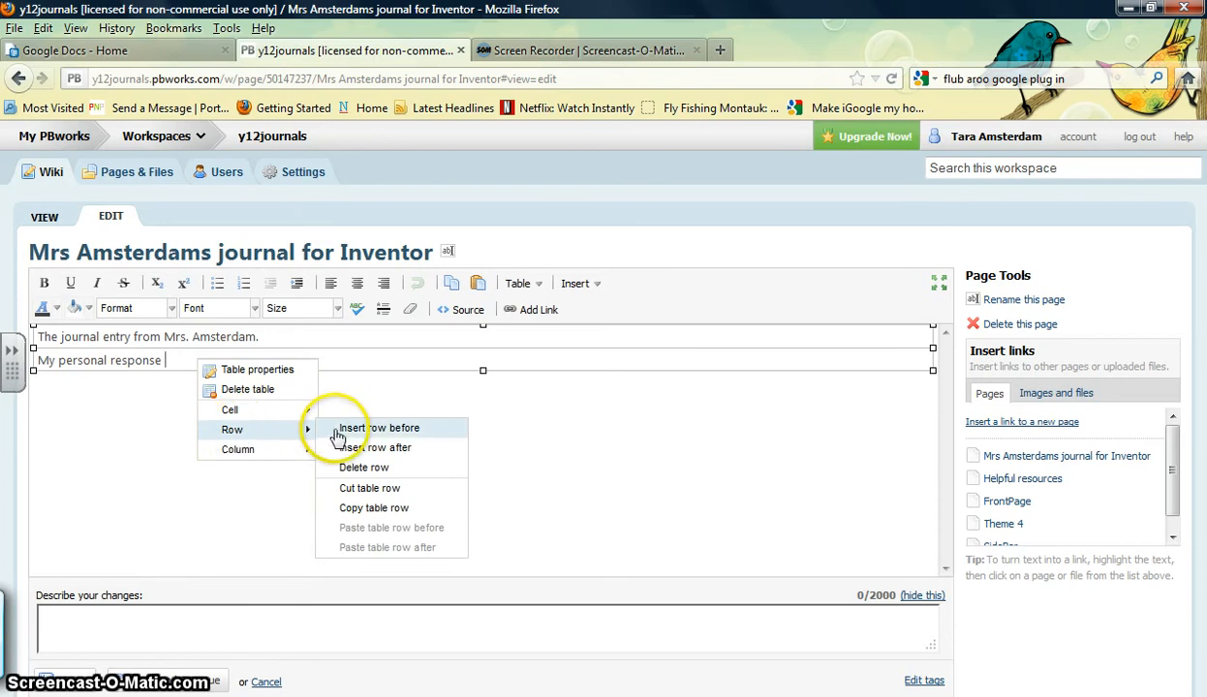
pyautogui.moveTo(375, 447)
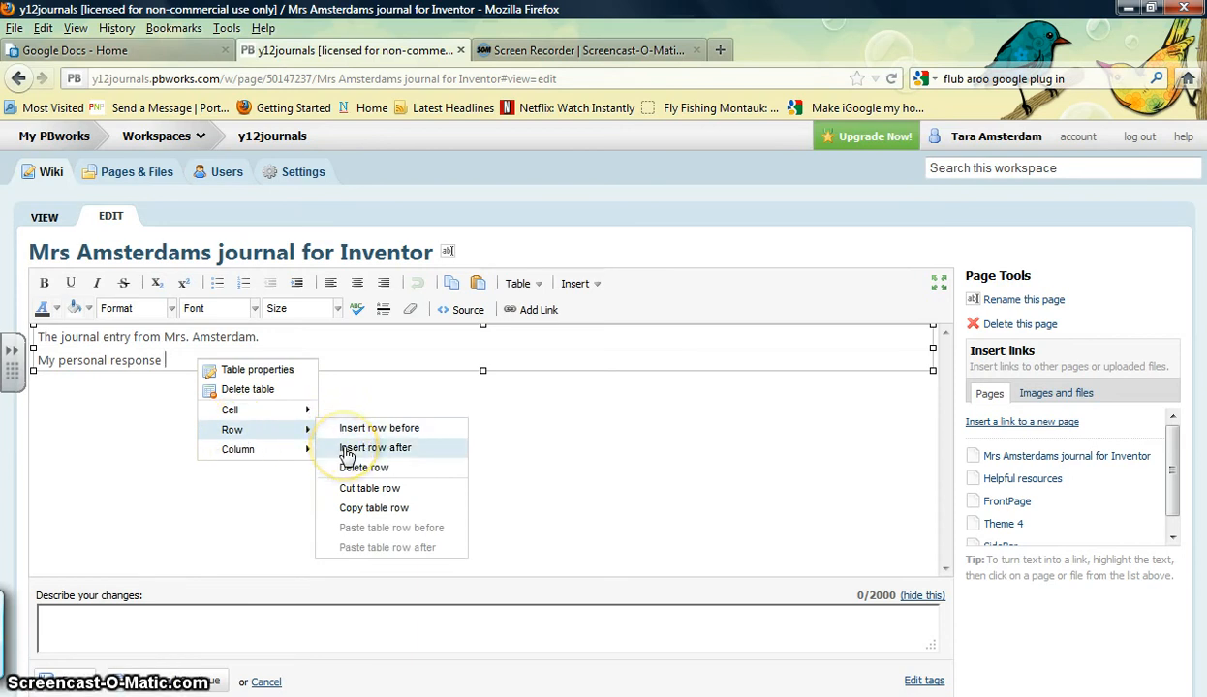
# Insert a new empty table row after the 'My personal response' row.
pyautogui.click(375, 447)
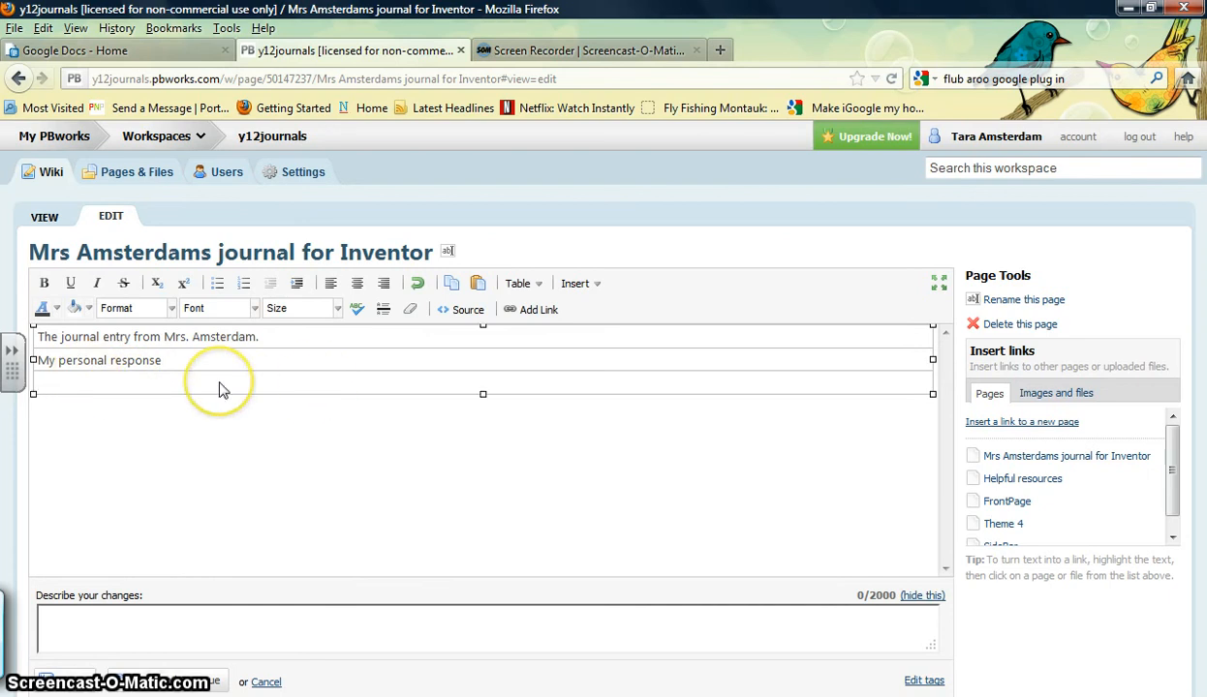
pyautogui.moveTo(220, 387)
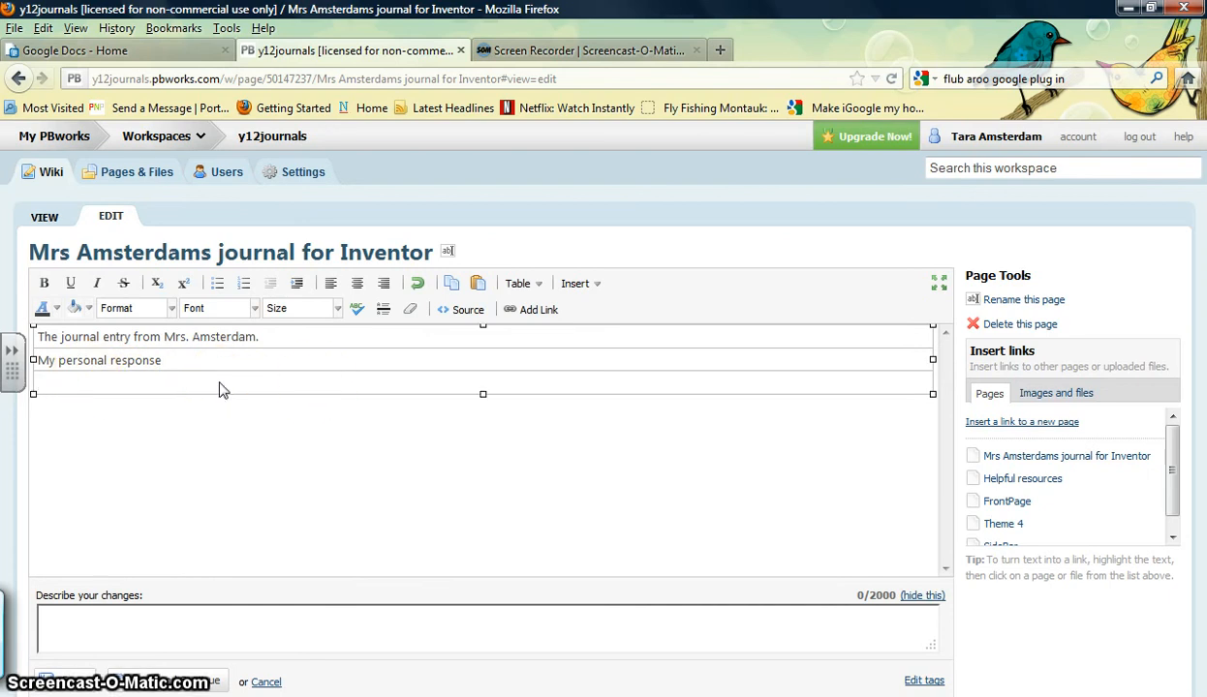
pyautogui.moveTo(231, 390)
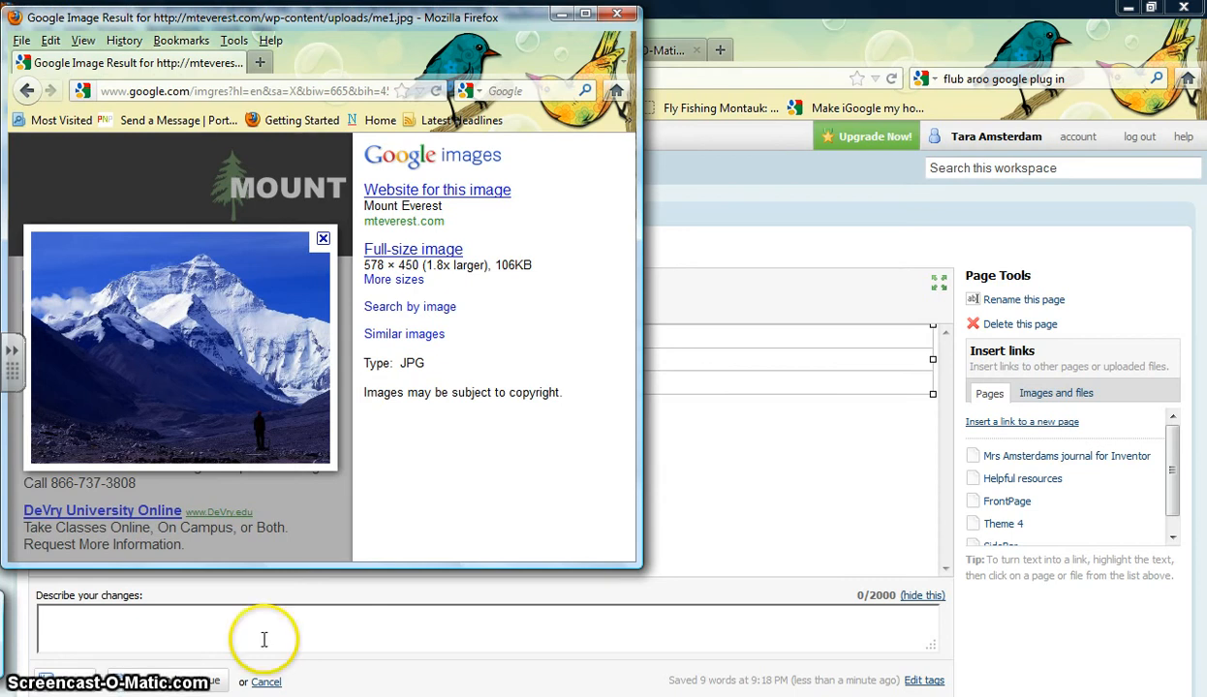
pyautogui.moveTo(222, 348)
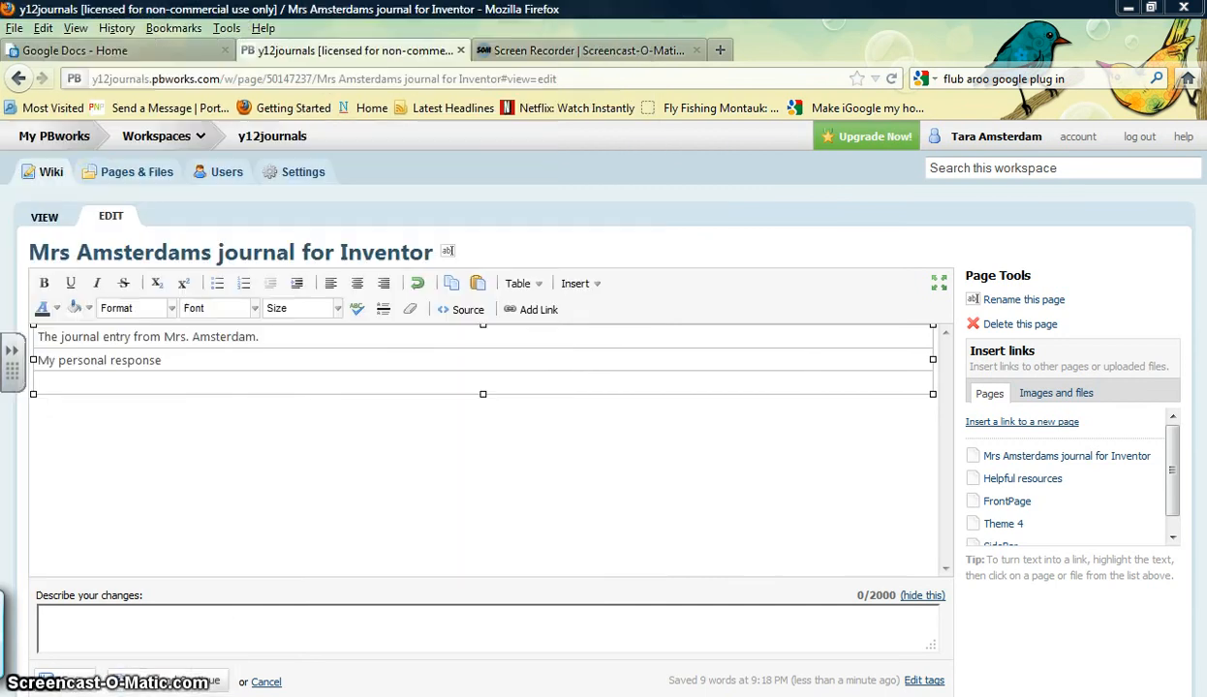
pyautogui.moveTo(111, 216)
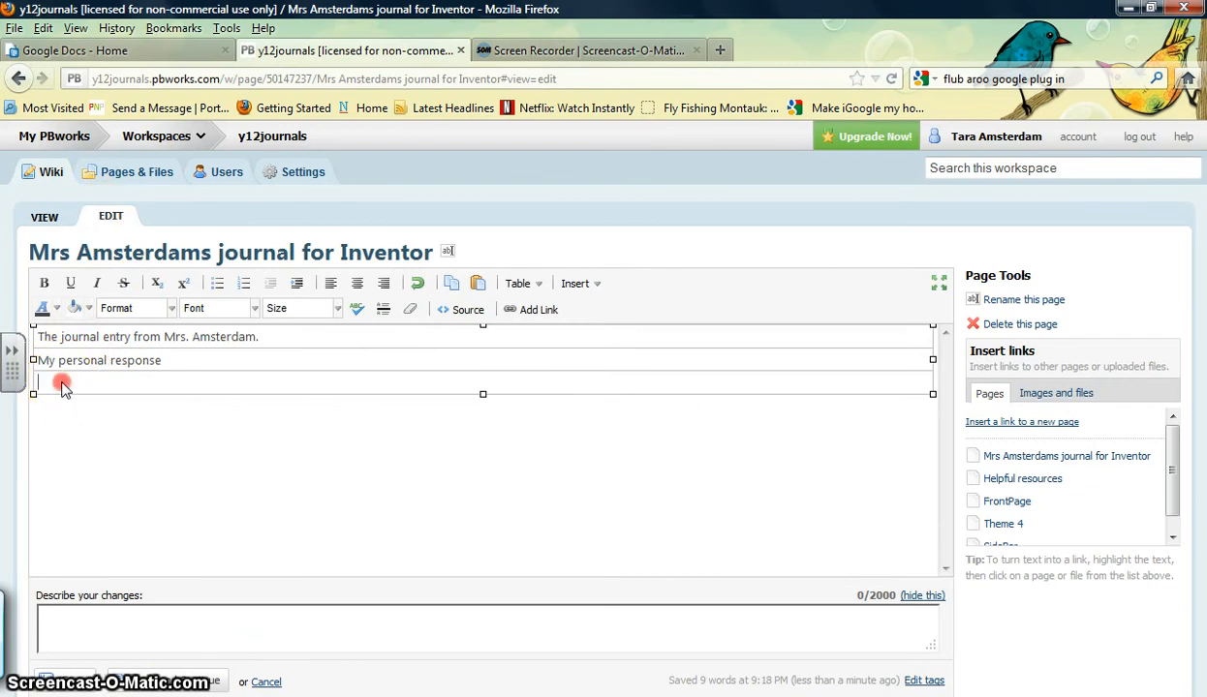
# Paste the copied Mount Everest photo into the new third table row.
pyautogui.rightClick(62, 384)
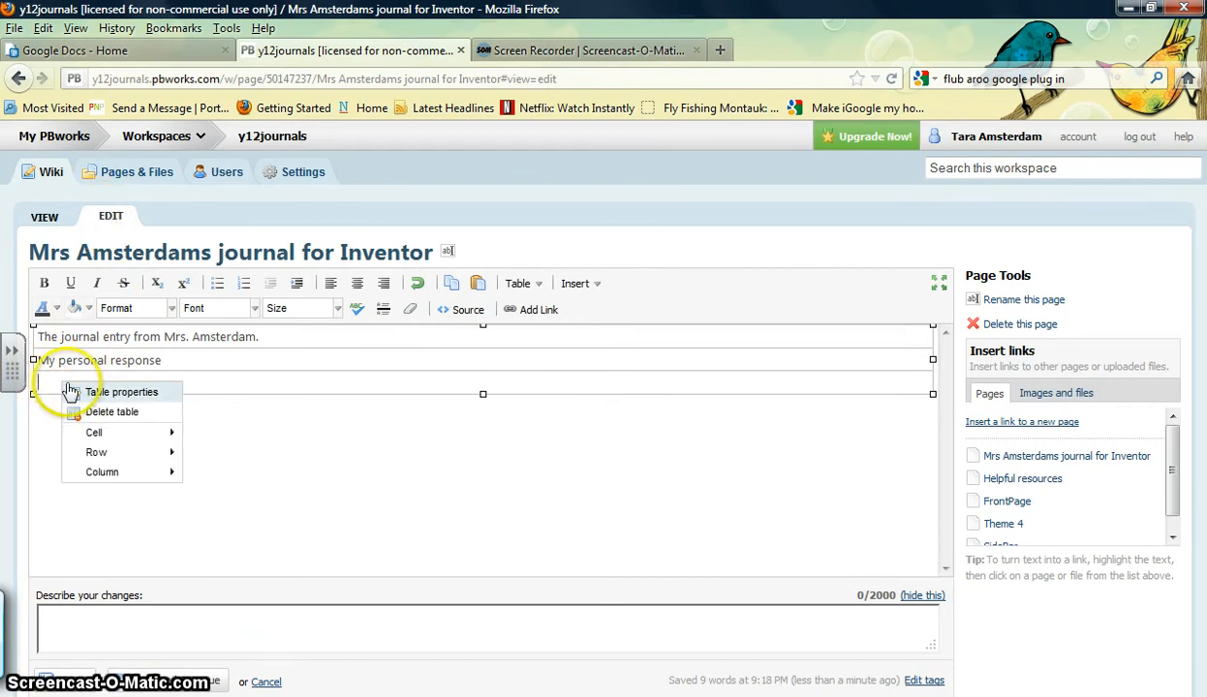
pyautogui.click(57, 385)
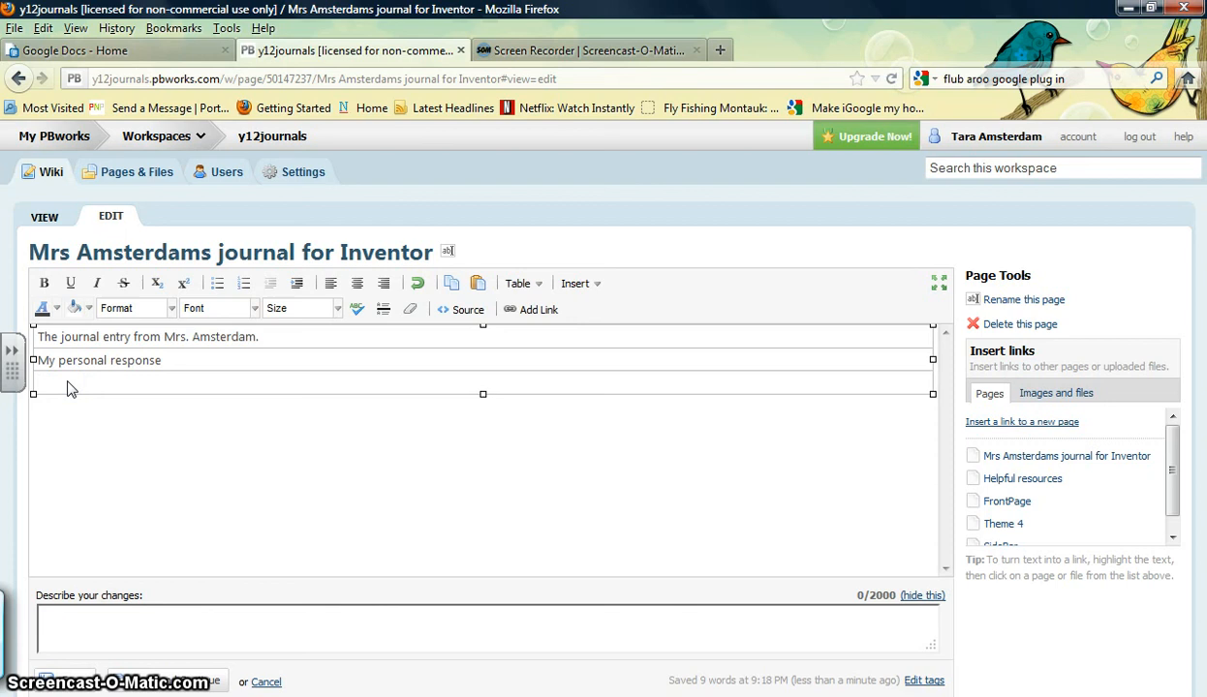
pyautogui.click(39, 380)
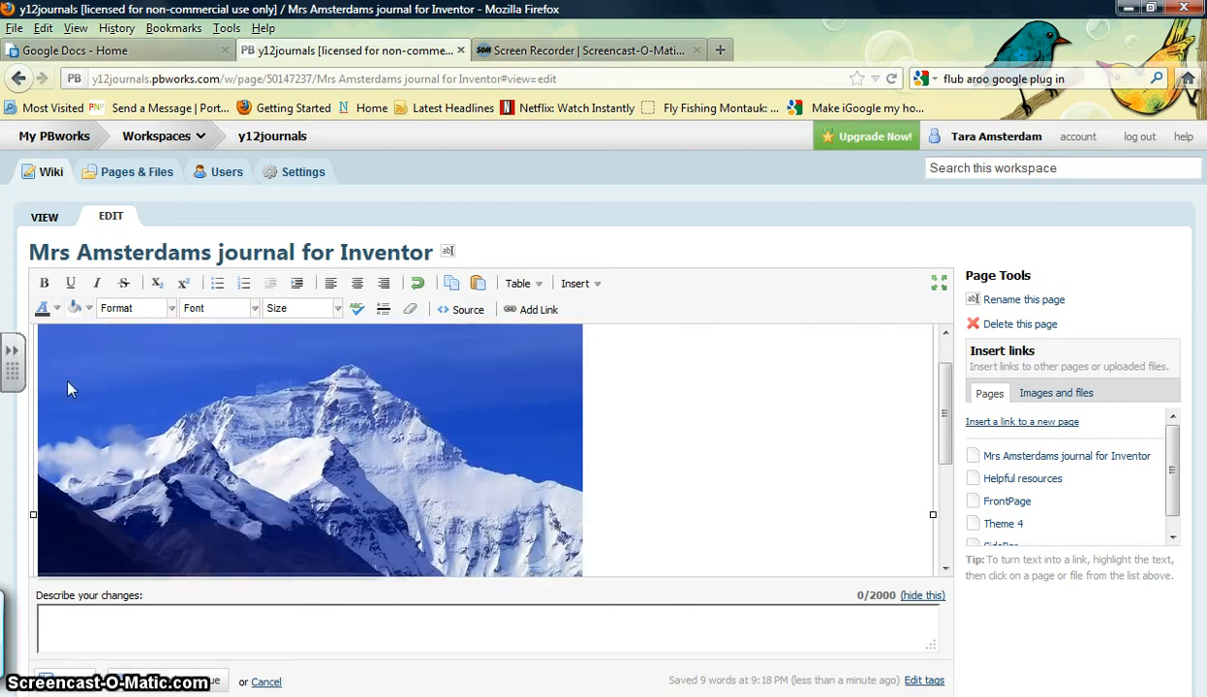
pyautogui.click(112, 418)
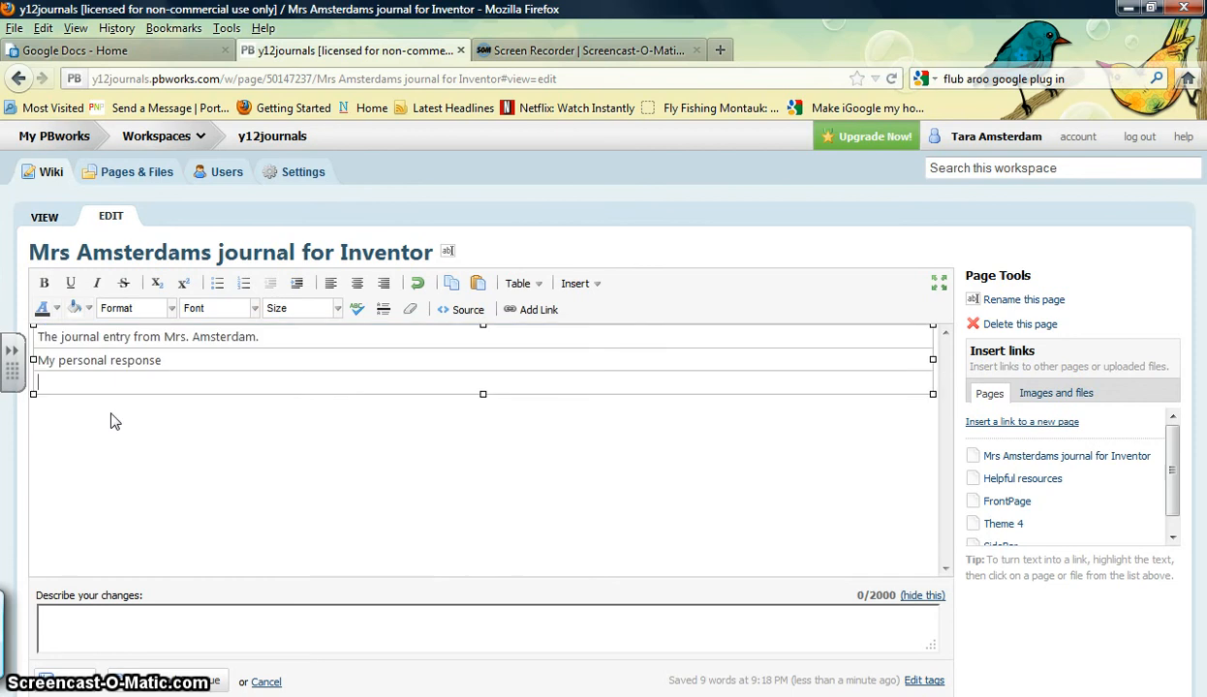
pyautogui.moveTo(44, 418)
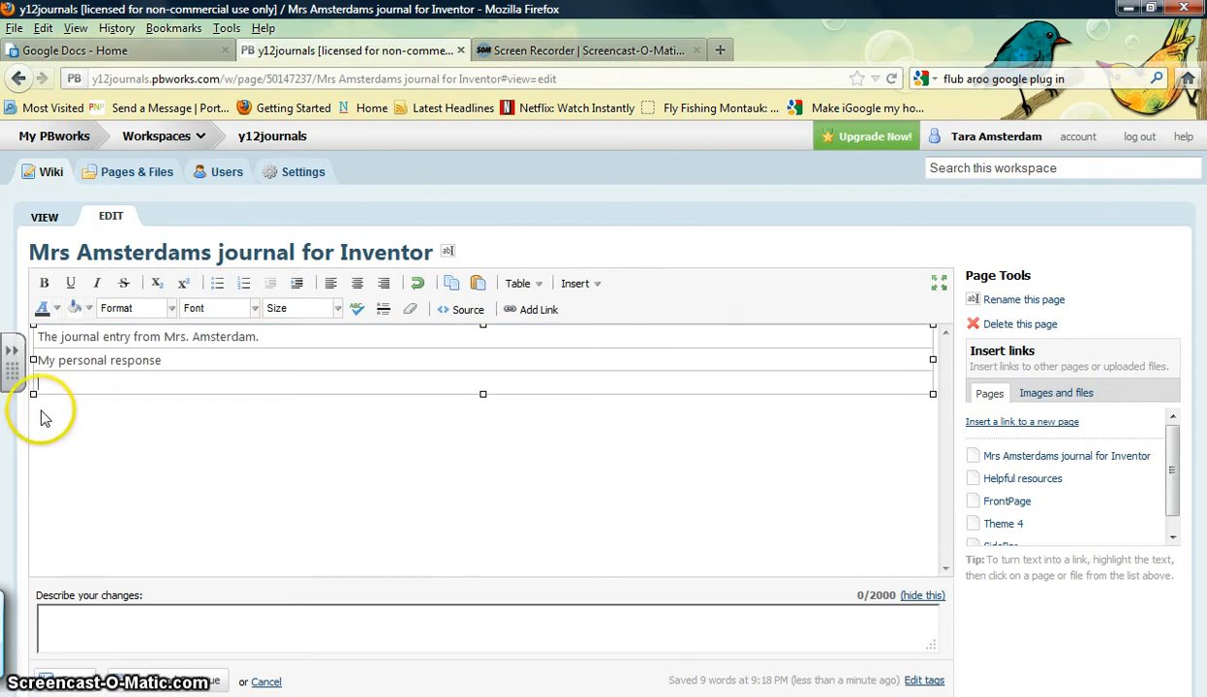
pyautogui.rightClick(155, 469)
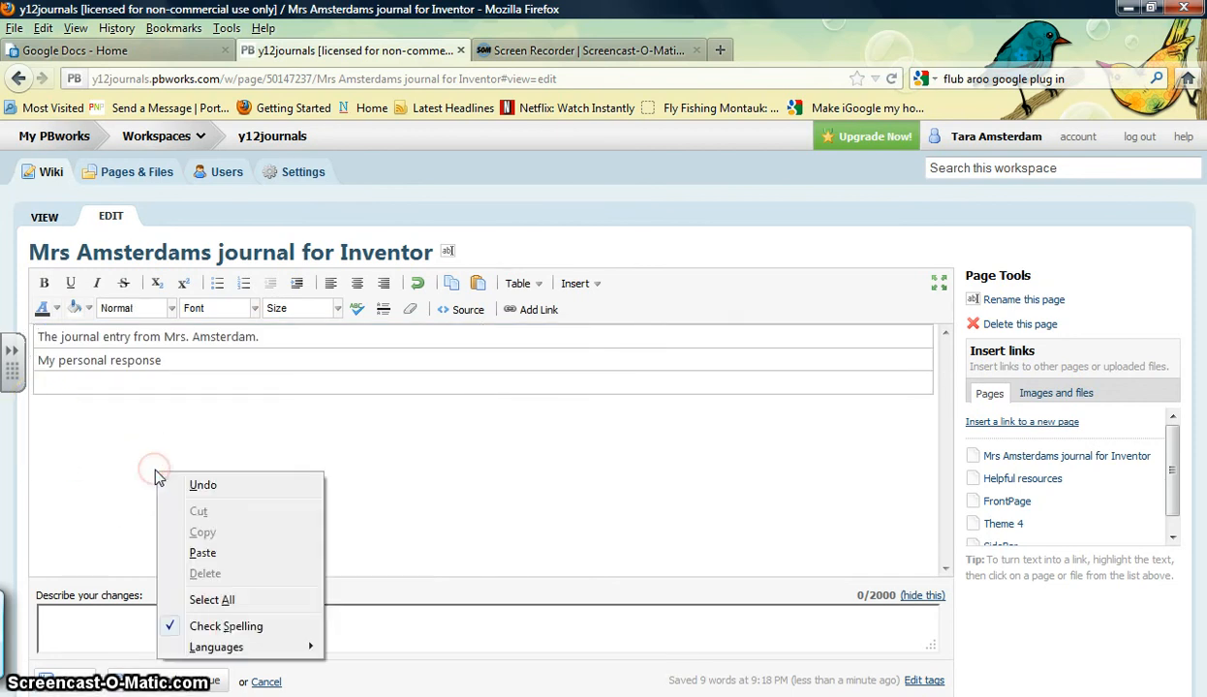
pyautogui.click(202, 552)
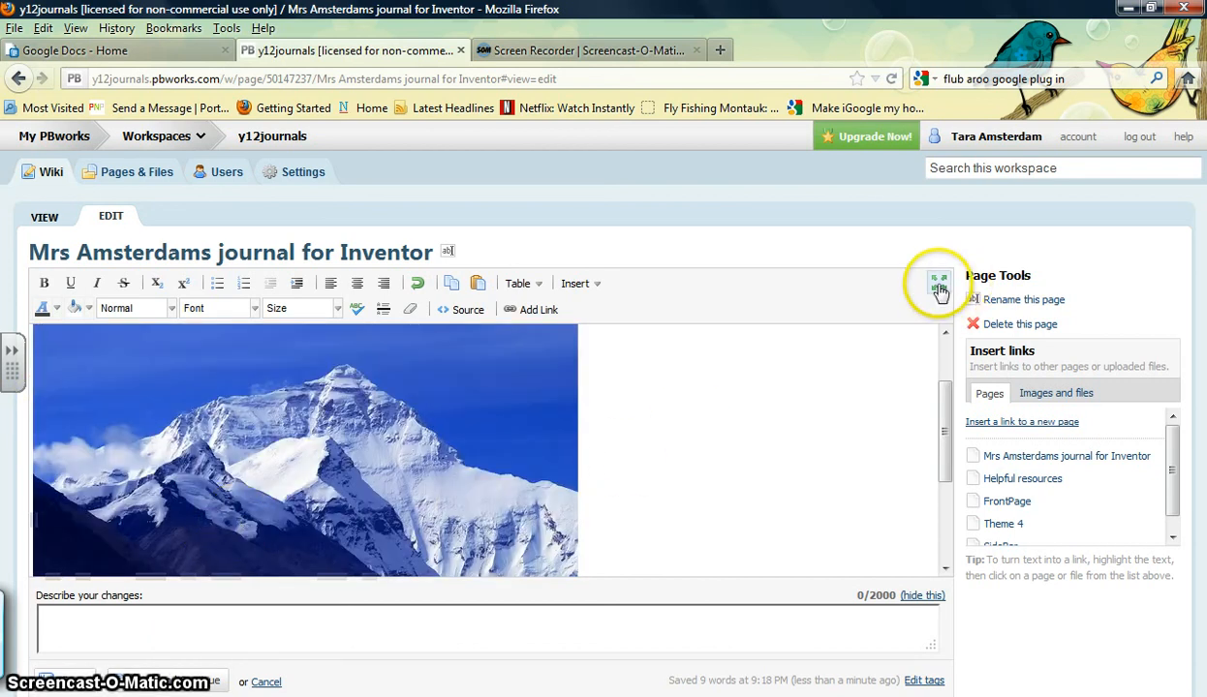
# Maximize the editor and drag the Mount Everest photo's corner to shrink it inside the third row.
pyautogui.click(937, 281)
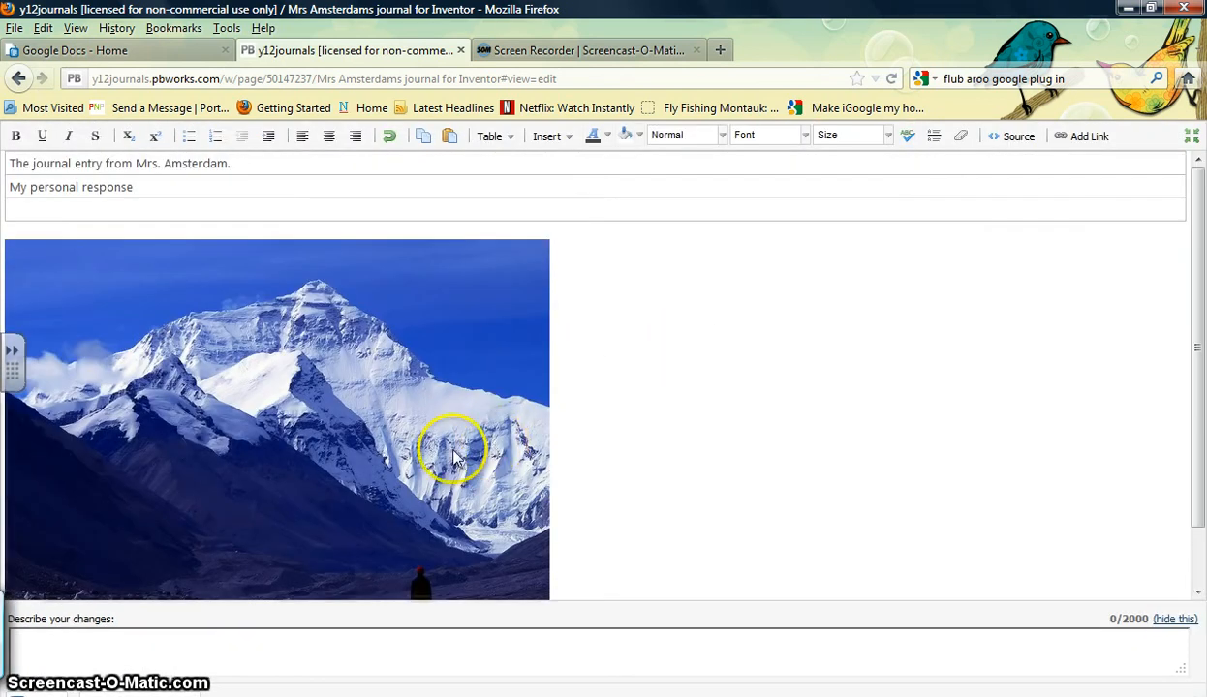
pyautogui.click(441, 437)
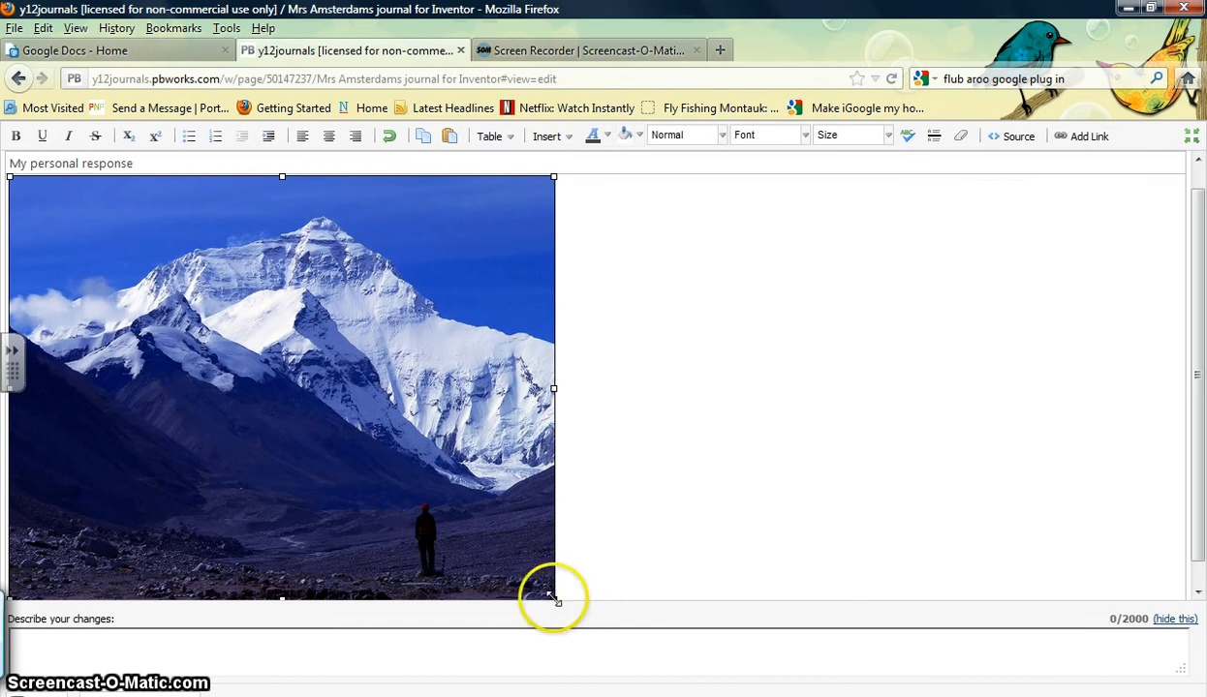
pyautogui.moveTo(553, 597); pyautogui.dragTo(336, 452)
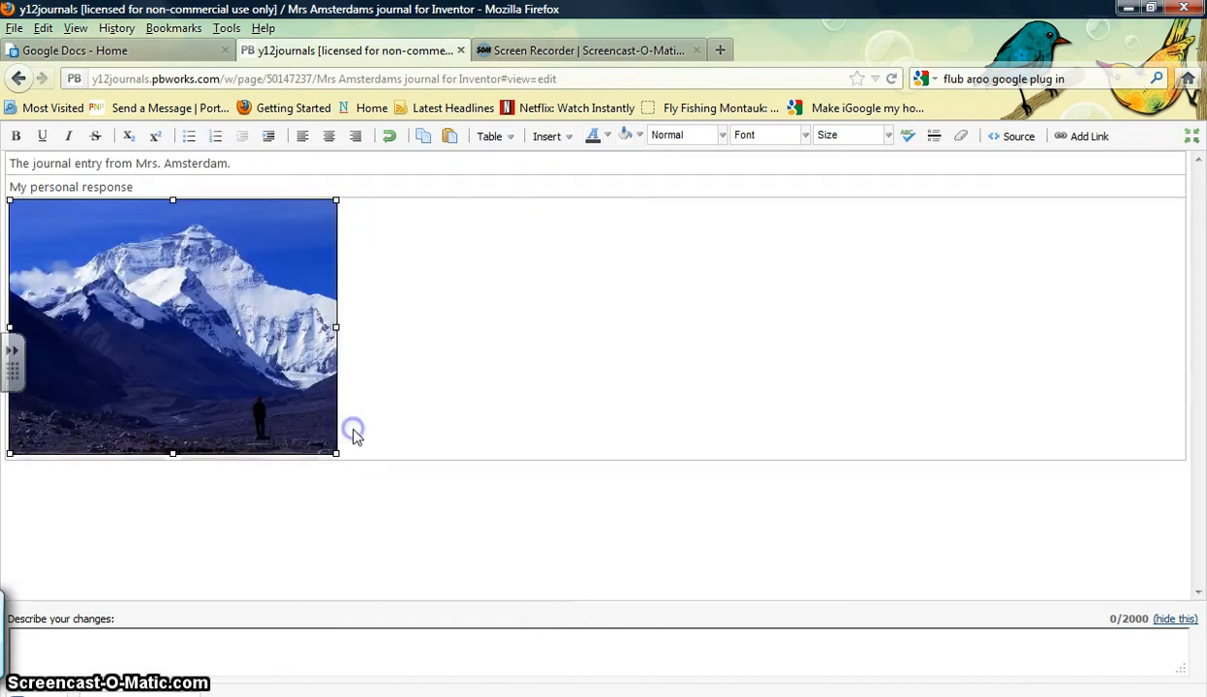
pyautogui.moveTo(336, 452); pyautogui.dragTo(518, 596)
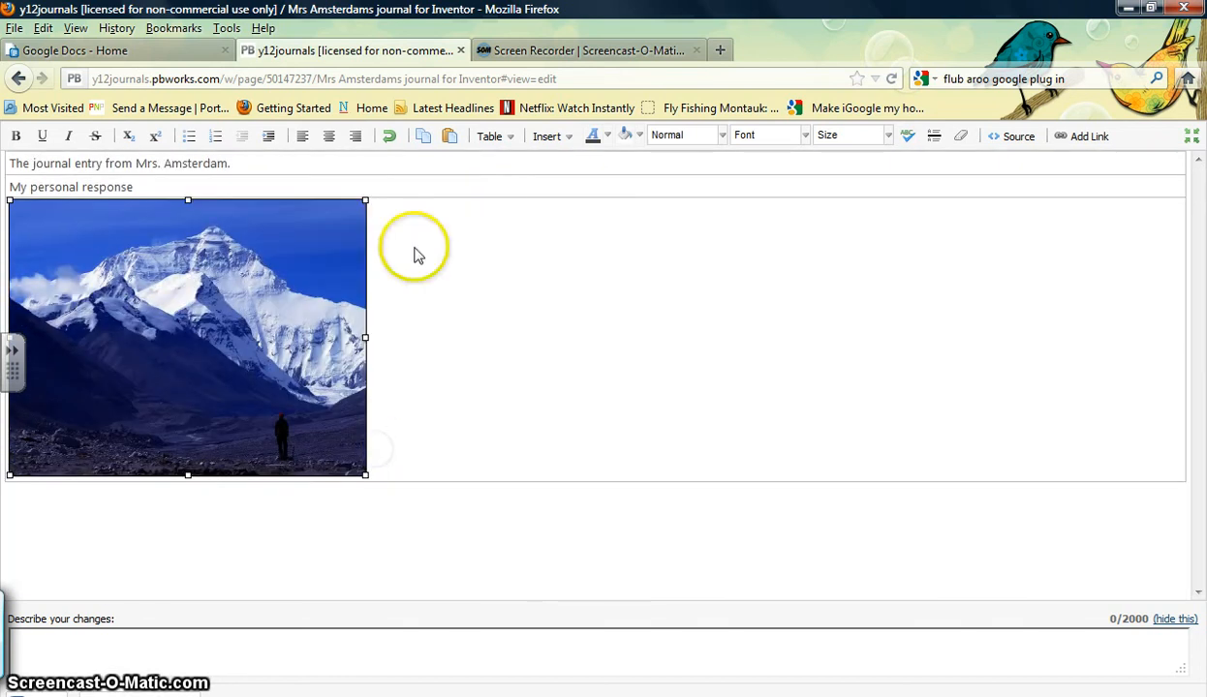
# Set the Mount Everest photo's alignment to center within its table row.
pyautogui.click(327, 136)
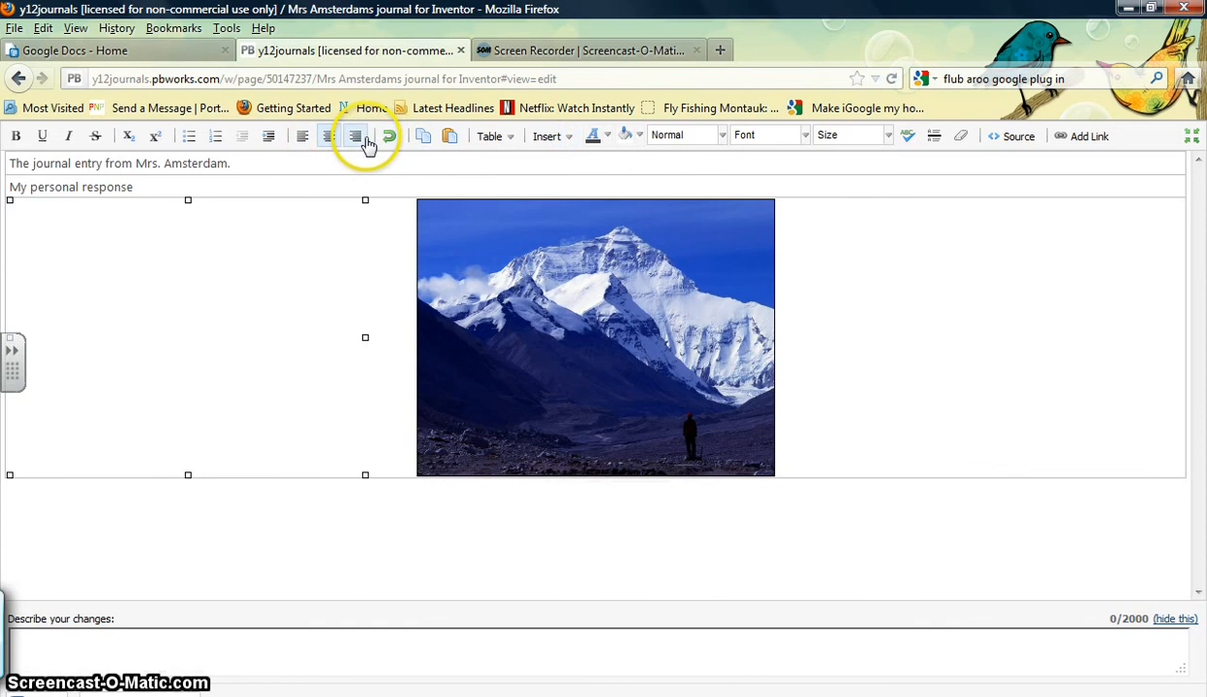
pyautogui.click(301, 135)
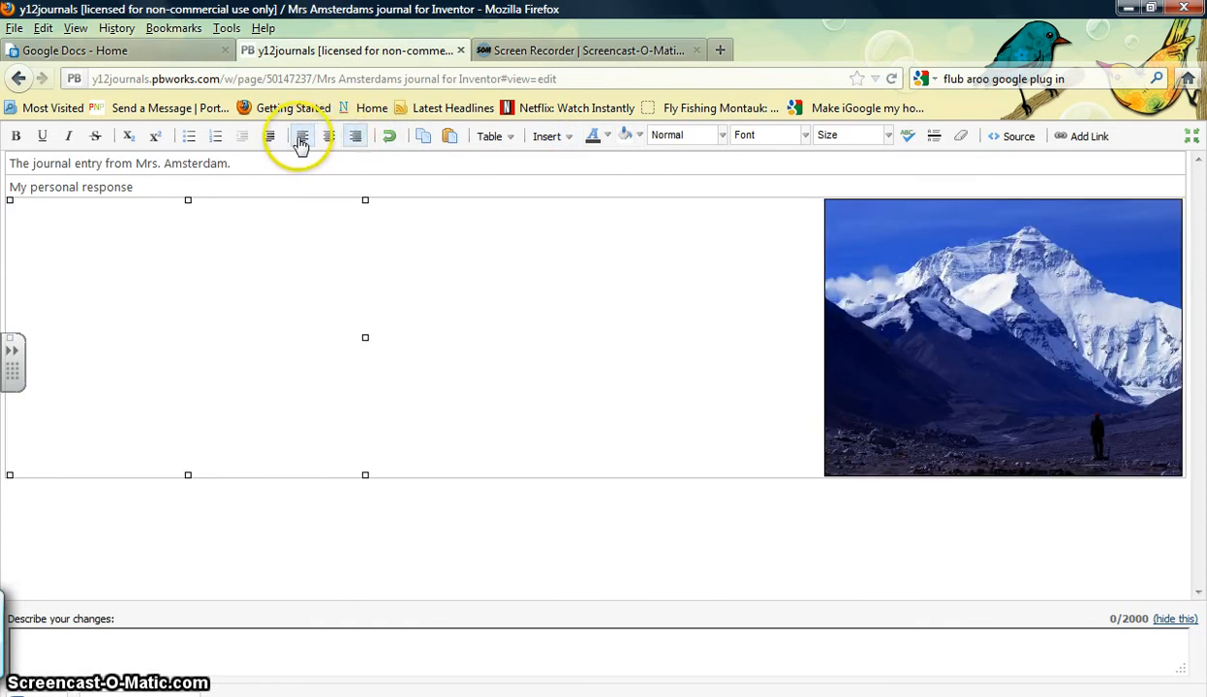
pyautogui.click(302, 135)
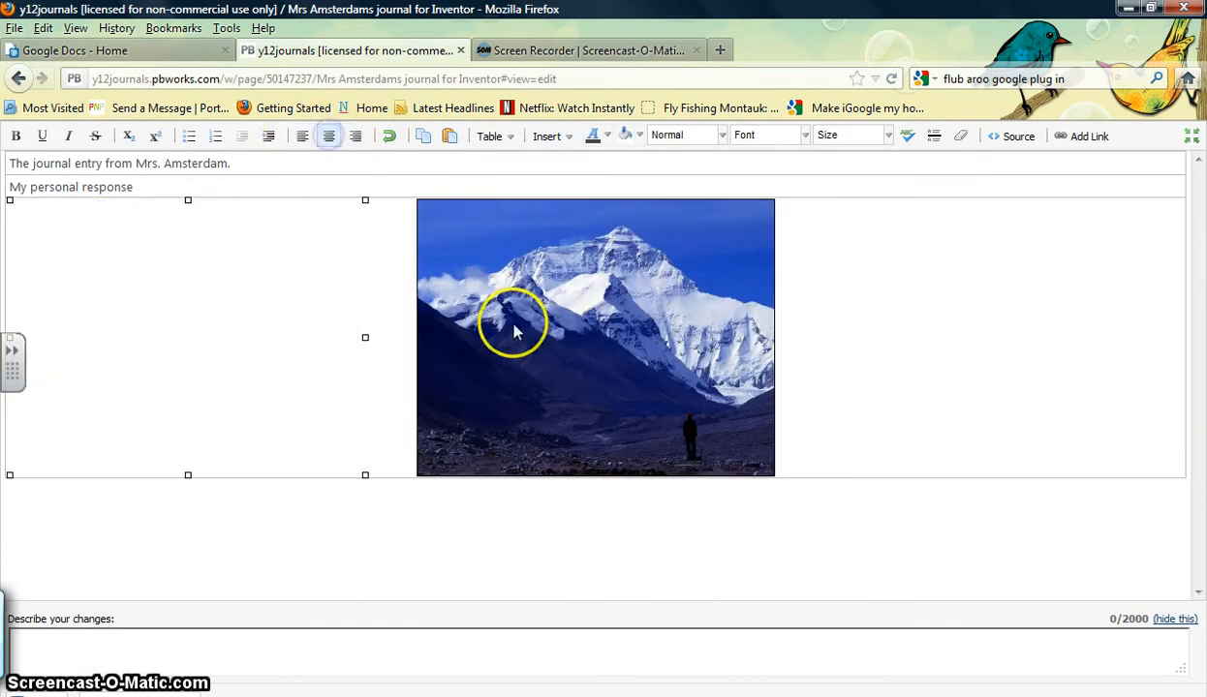
pyautogui.moveTo(557, 475)
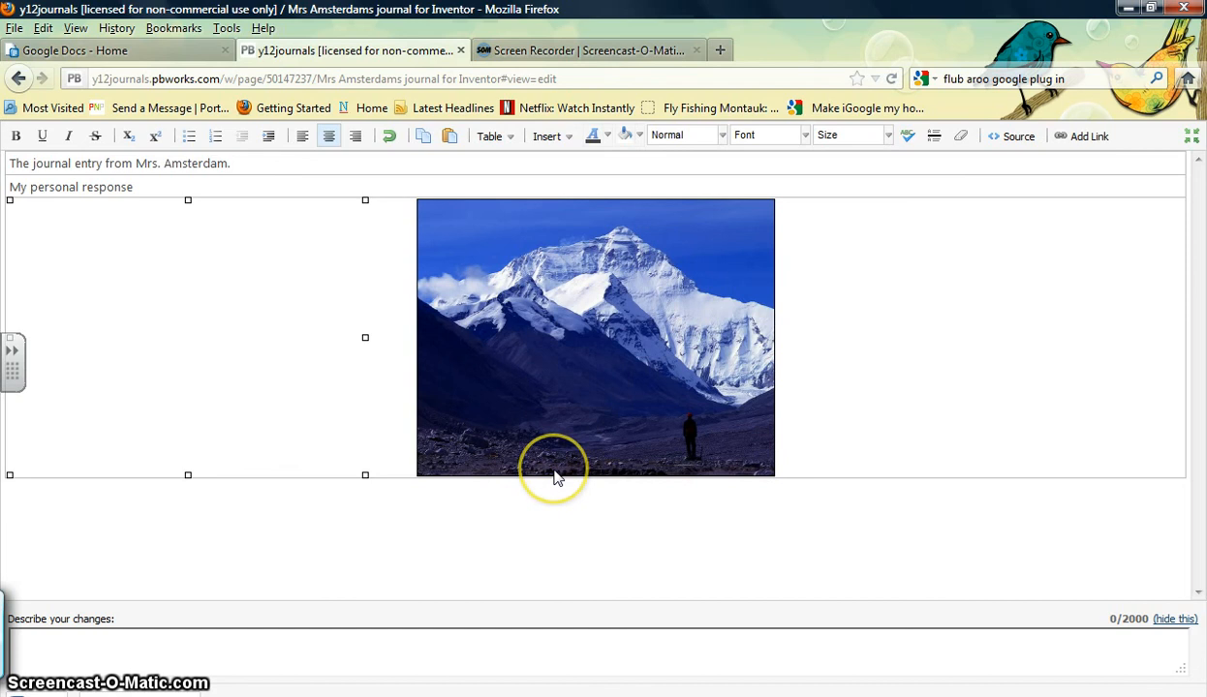
pyautogui.moveTo(320, 578)
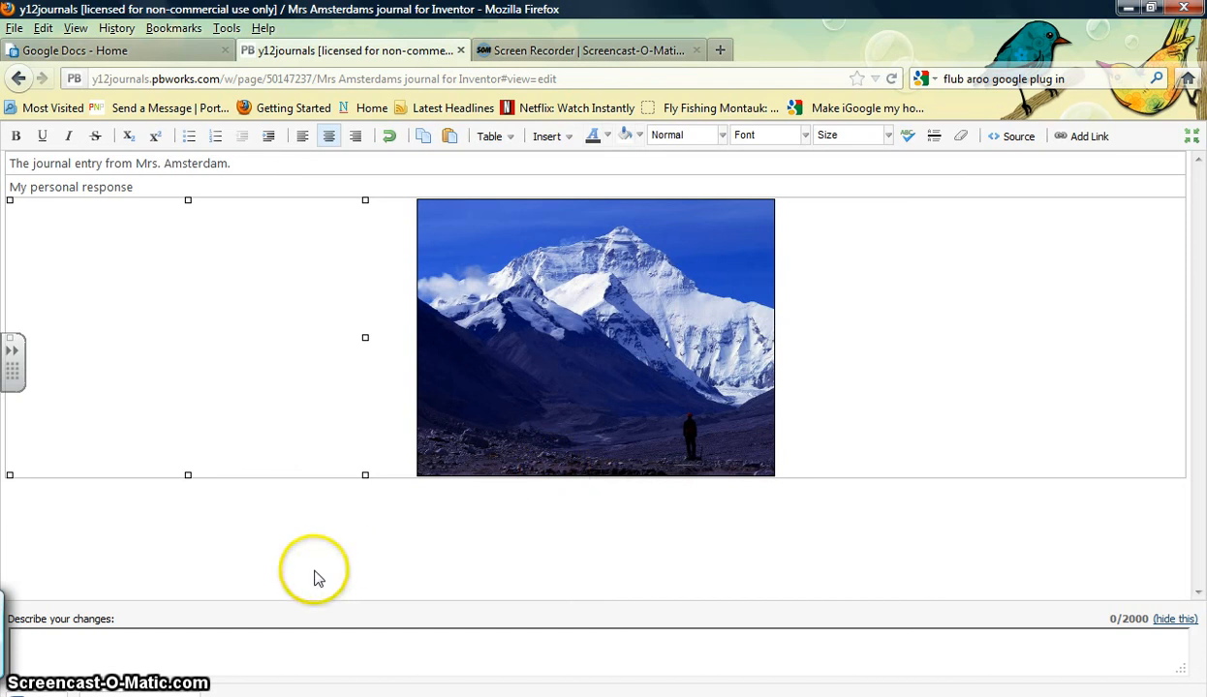